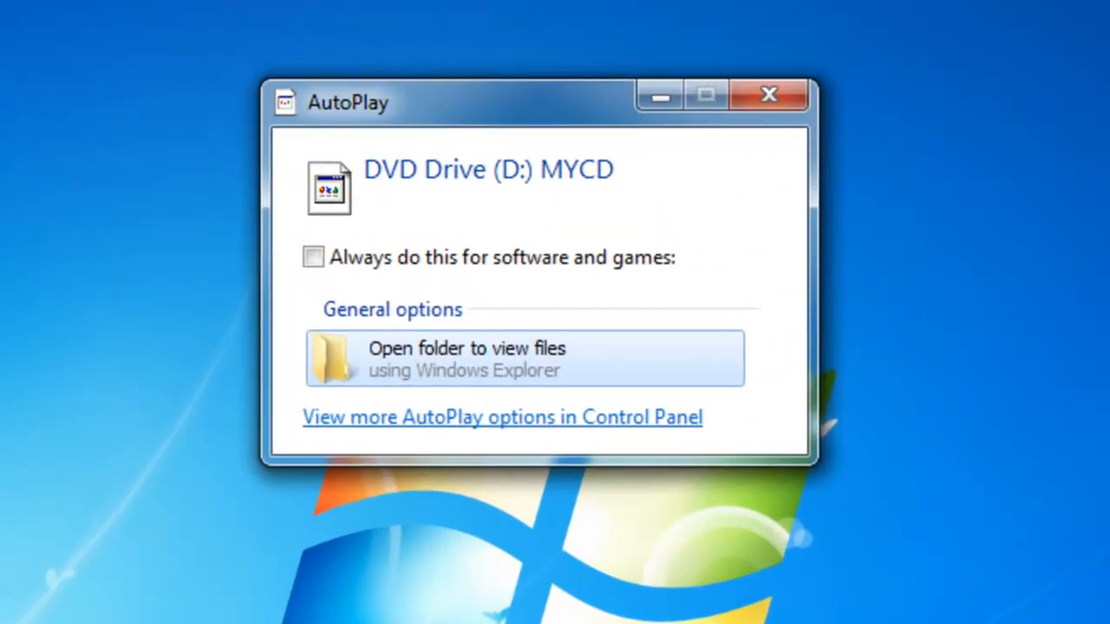
pyautogui.moveTo(864, 162)
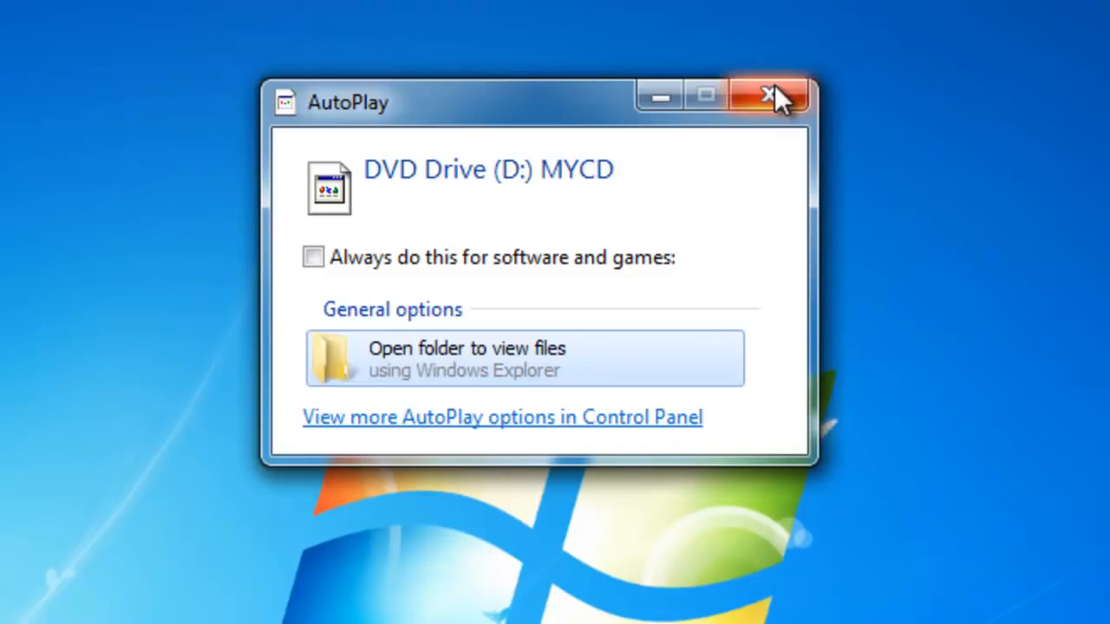
# Dismiss the AutoPlay prompt for the MYCD DVD drive without choosing an action.
pyautogui.click(768, 95)
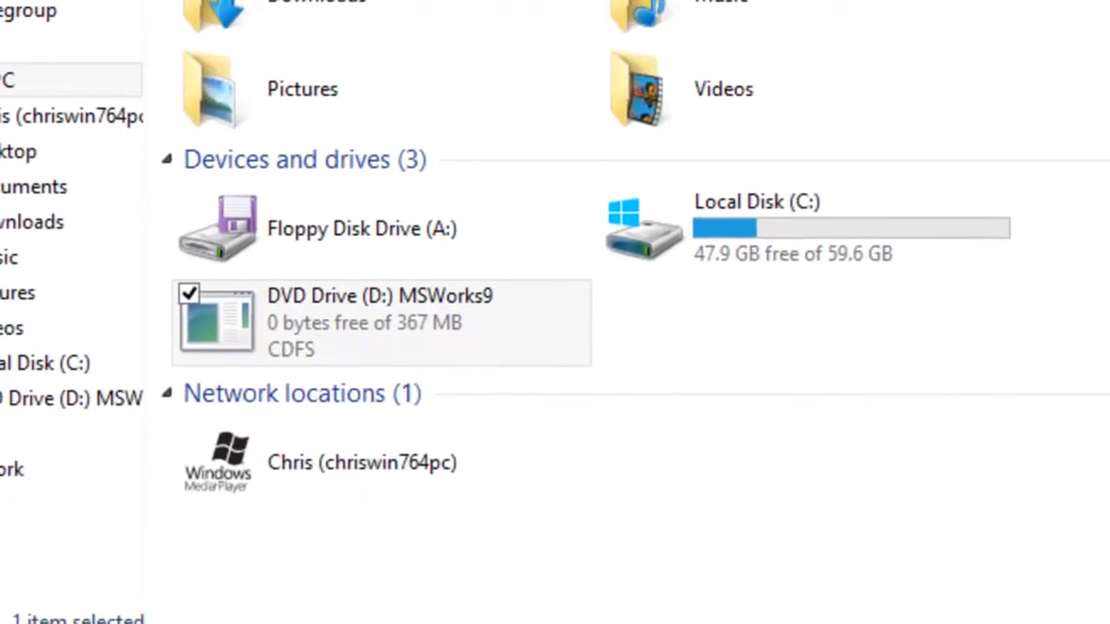
pyautogui.moveTo(368, 334)
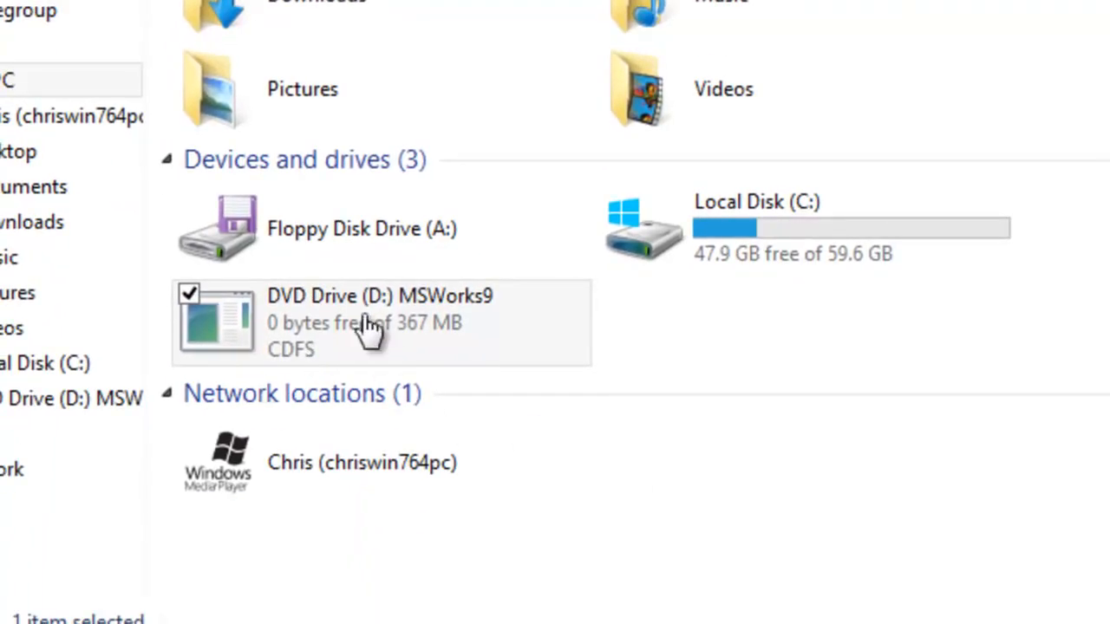
pyautogui.moveTo(360, 334)
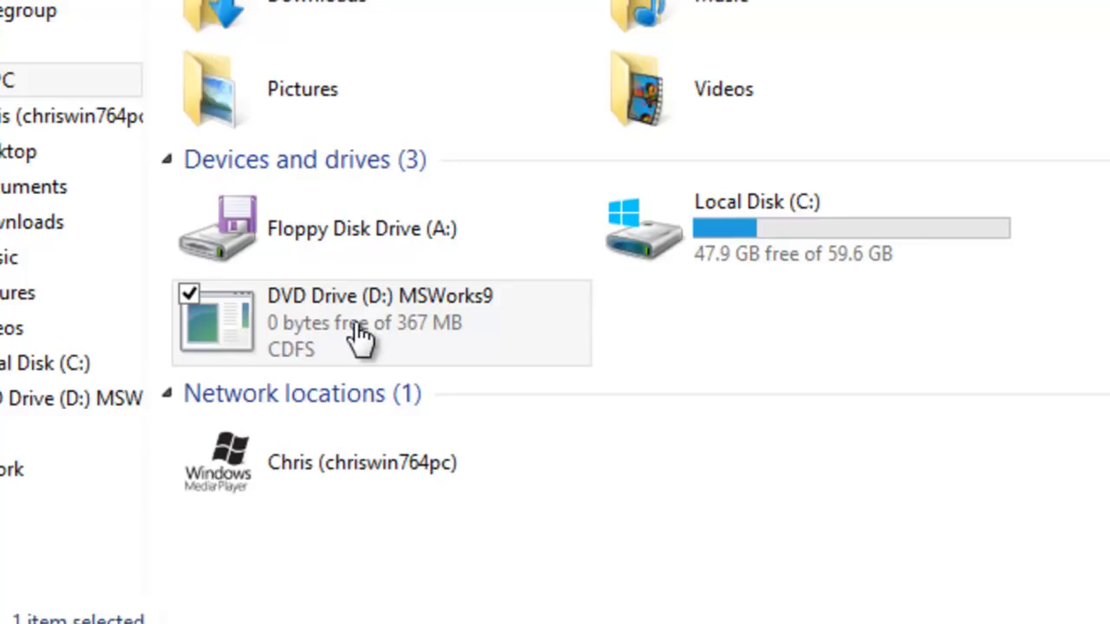
pyautogui.moveTo(442, 334)
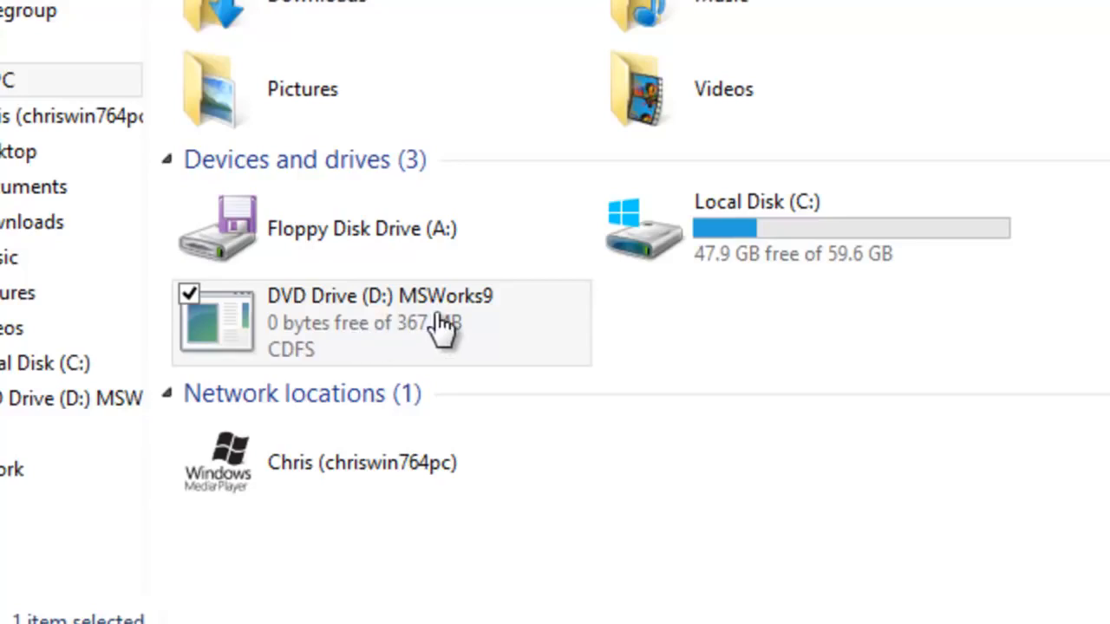
pyautogui.moveTo(472, 329)
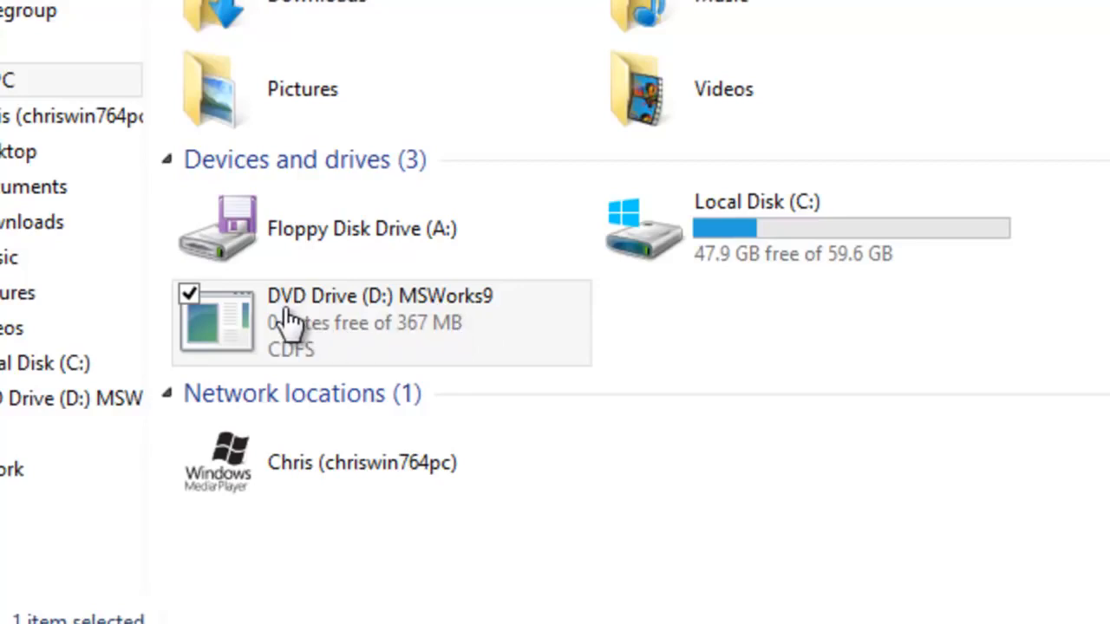
pyautogui.moveTo(403, 323)
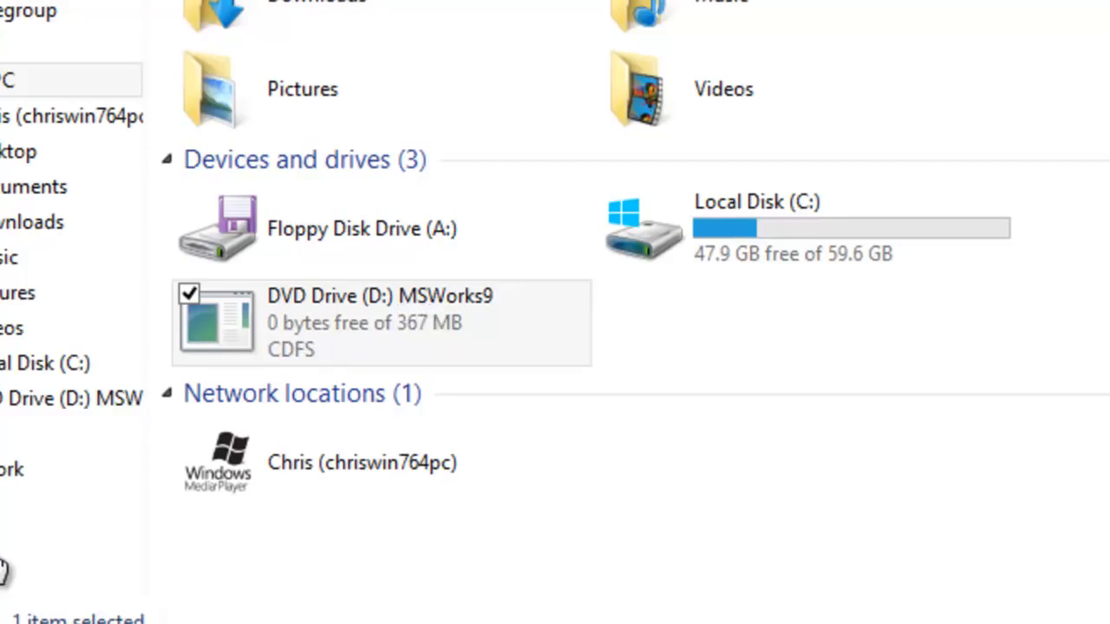
pyautogui.moveTo(325, 334)
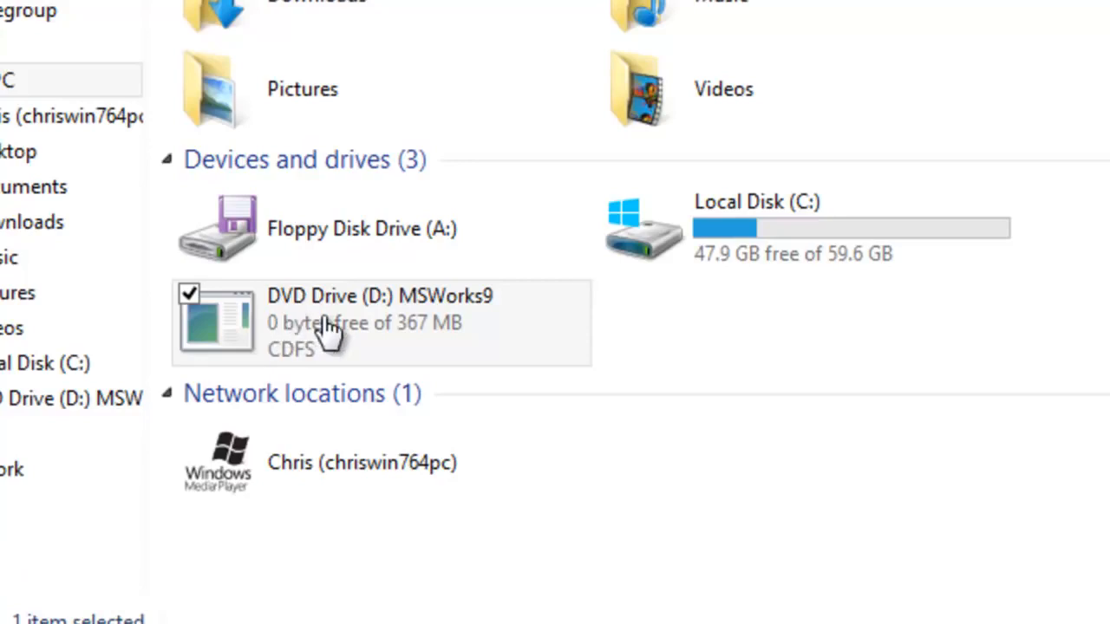
pyautogui.moveTo(346, 334)
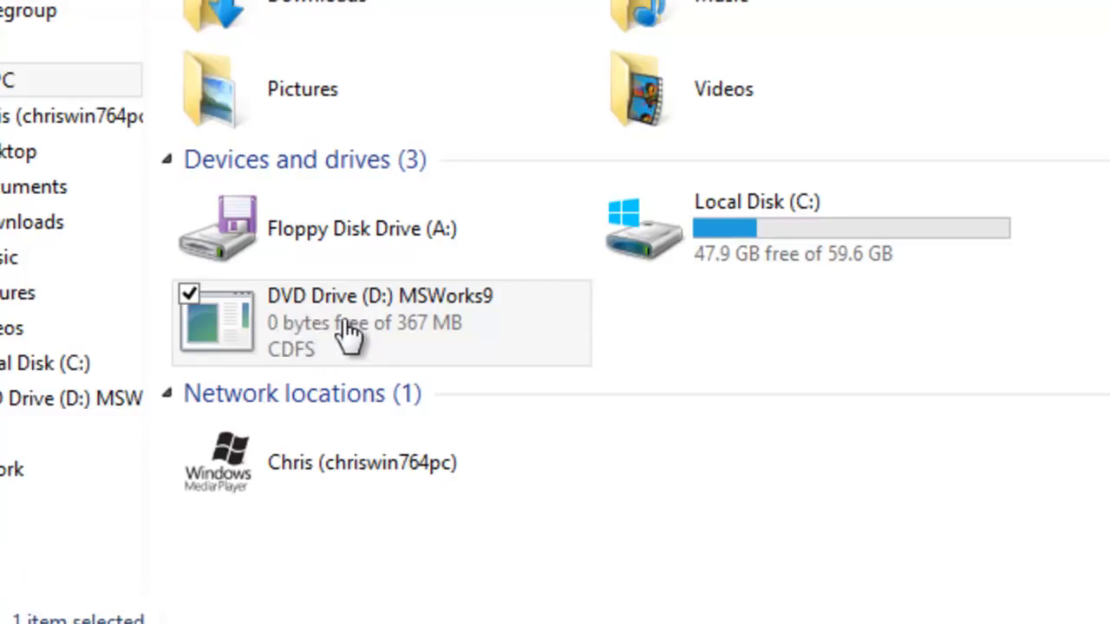
pyautogui.moveTo(338, 334)
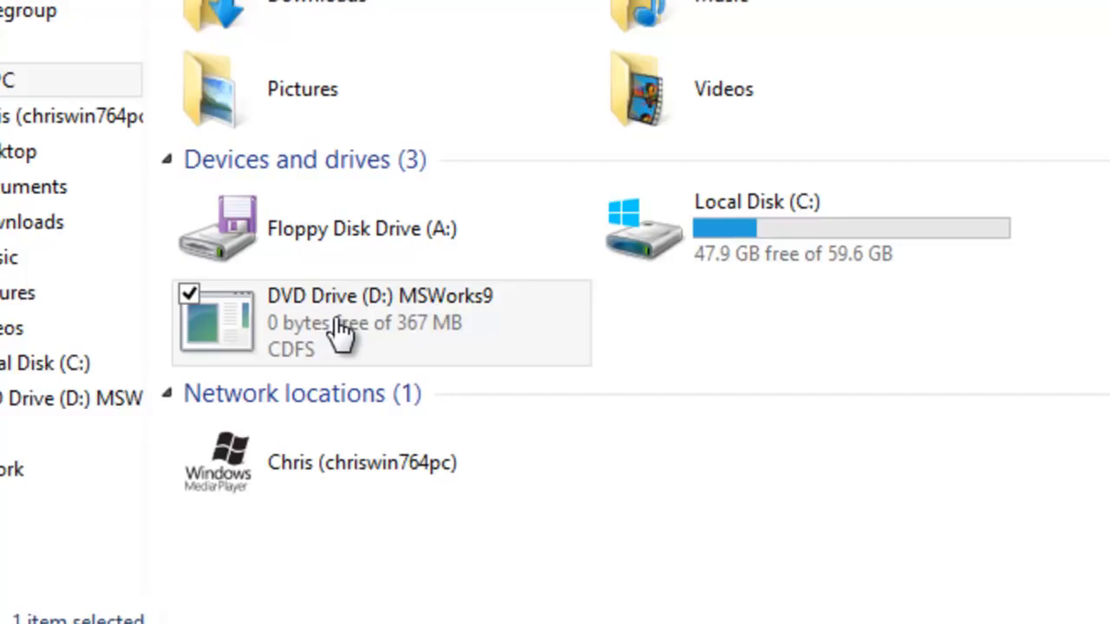
# Show the context-menu actions for DVD Drive (D:) MSWorks9 in This PC.
pyautogui.rightClick(347, 321)
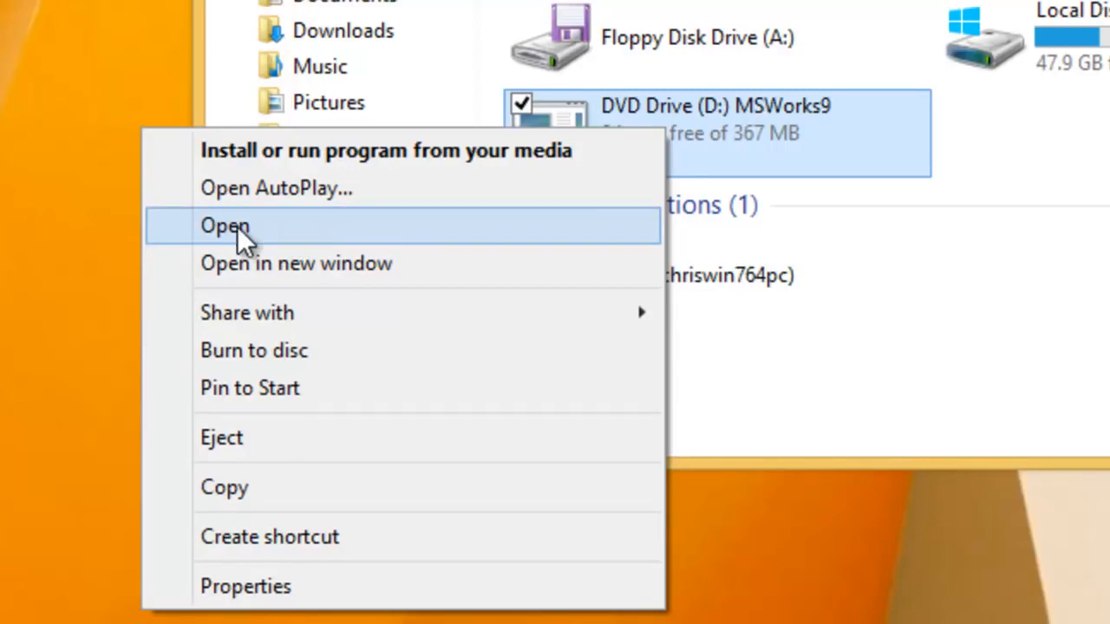
# Open the MSWorks9 DVD drive to list its 13 files, including Setup and Works9.
pyautogui.click(224, 225)
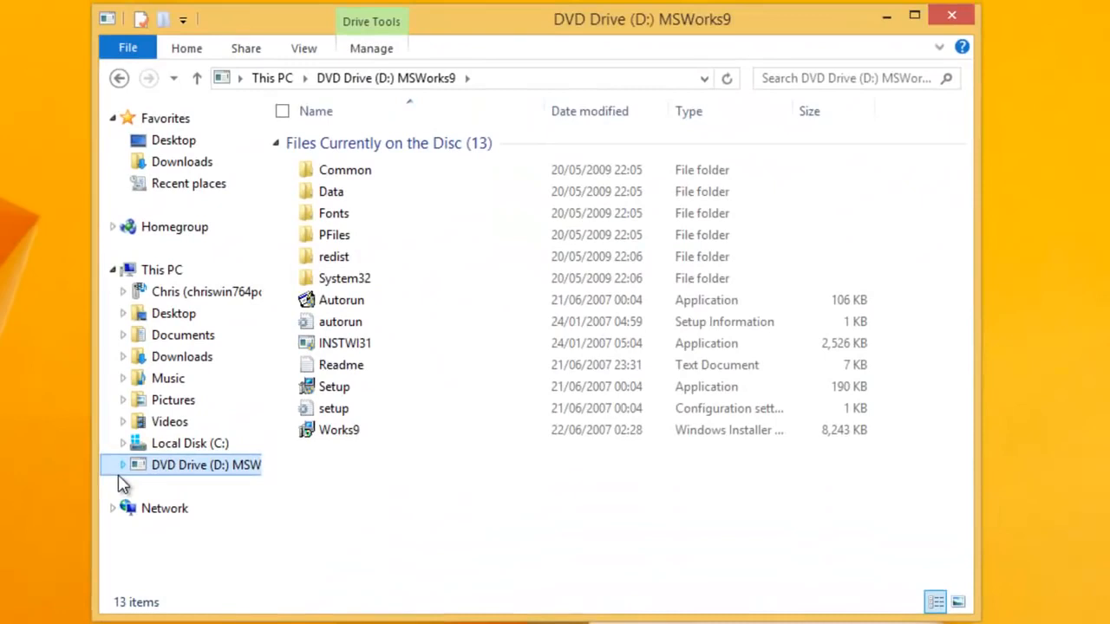
# Run the Setup application from the MSWorks9 disc, triggering the UAC prompt for Works.
pyautogui.click(388, 144)
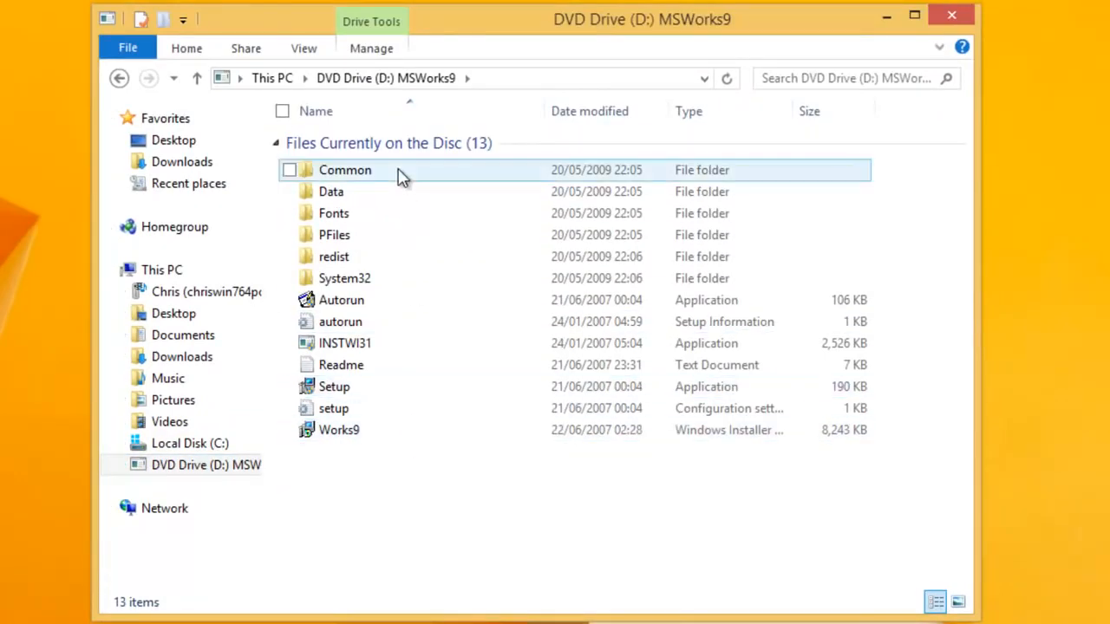
pyautogui.click(404, 501)
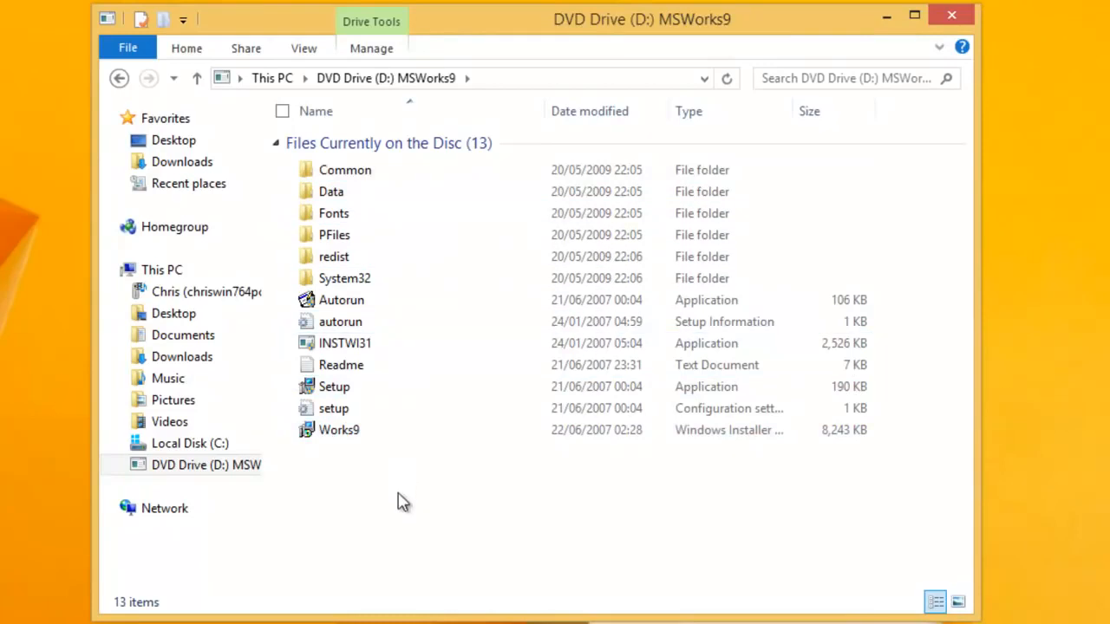
pyautogui.moveTo(393, 503)
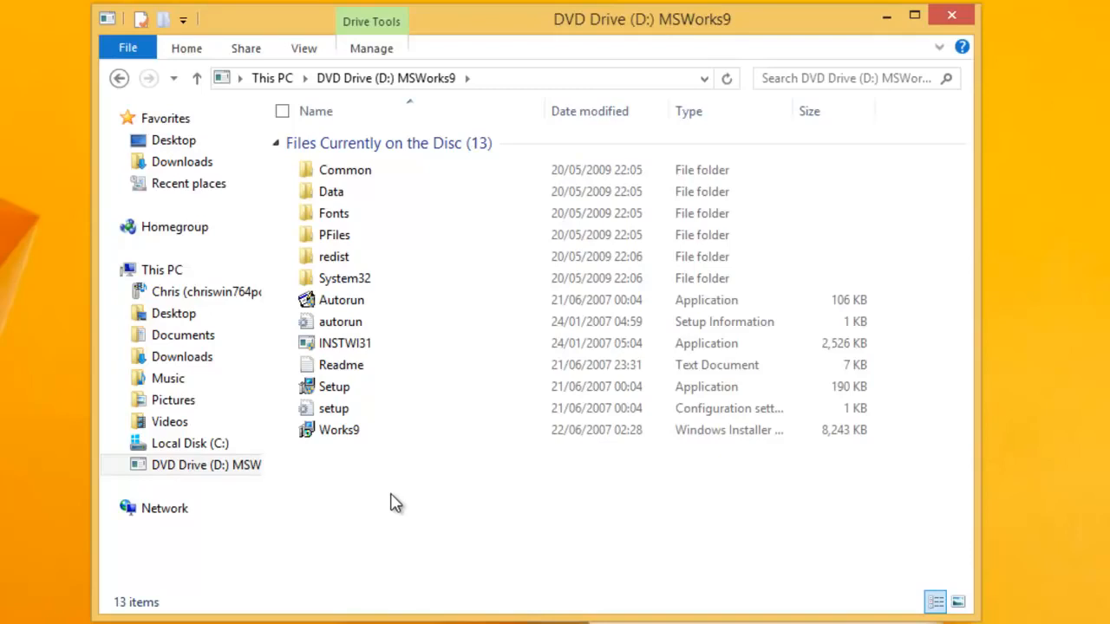
pyautogui.moveTo(533, 495)
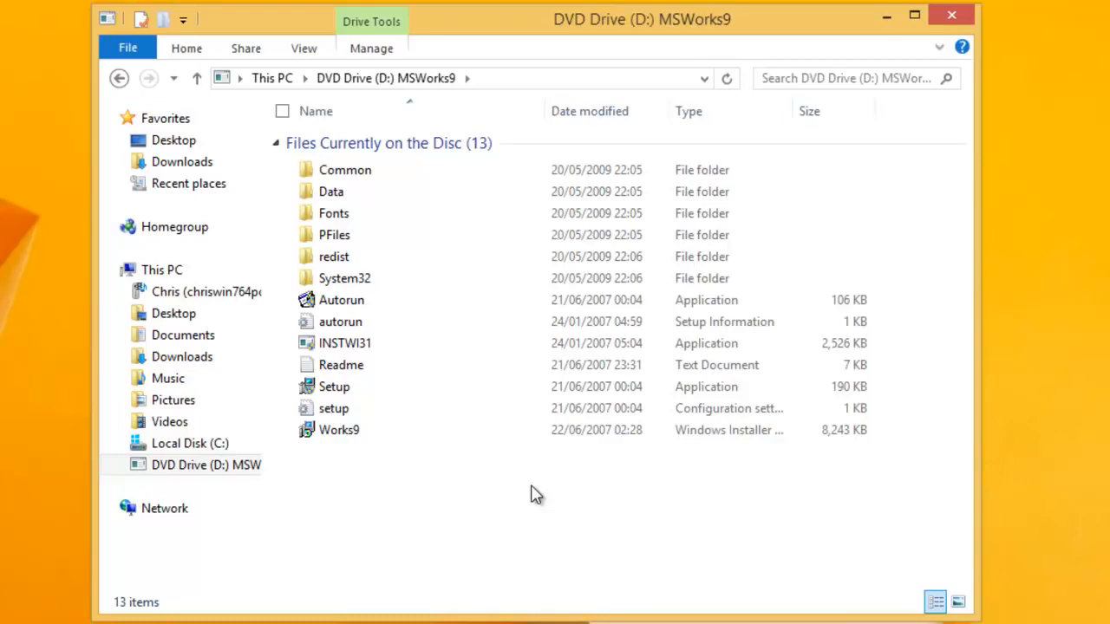
pyautogui.click(334, 387)
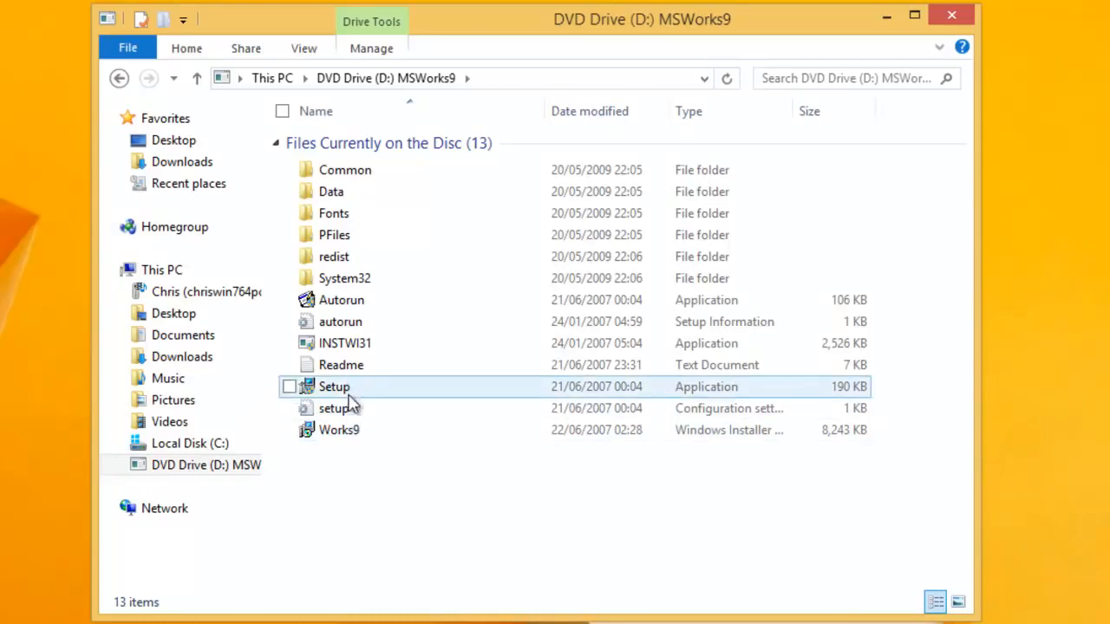
pyautogui.moveTo(352, 386)
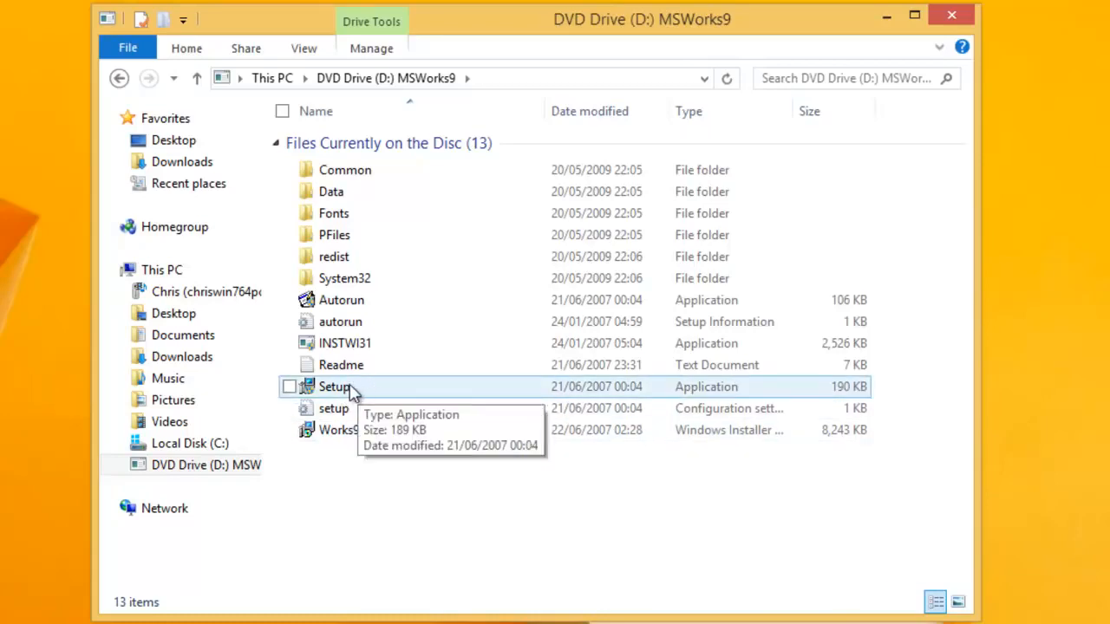
pyautogui.moveTo(355, 387)
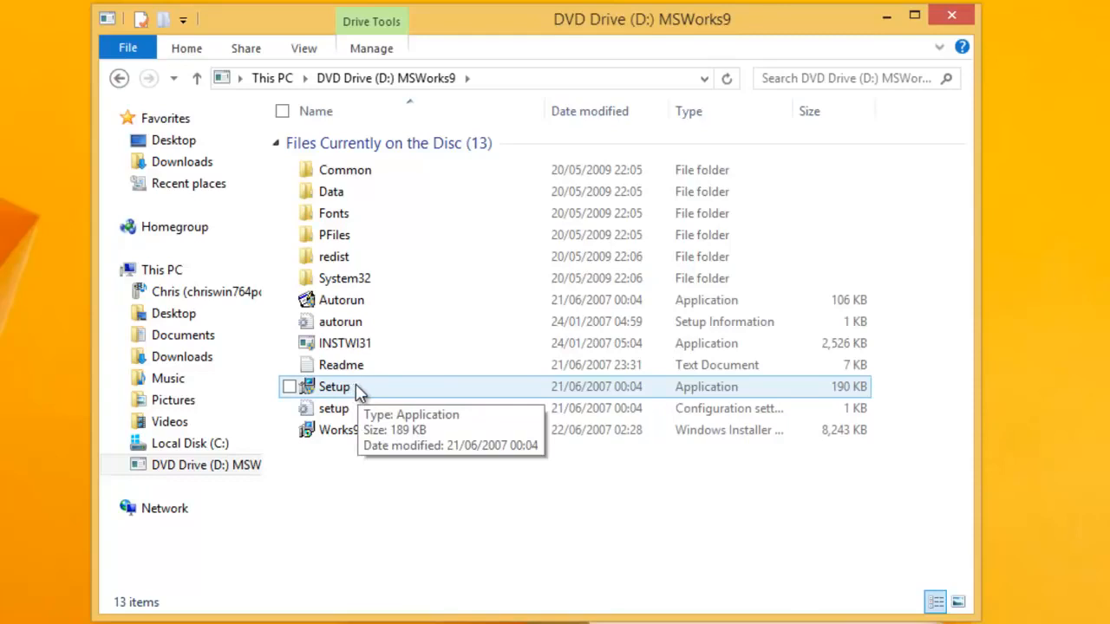
pyautogui.moveTo(351, 392)
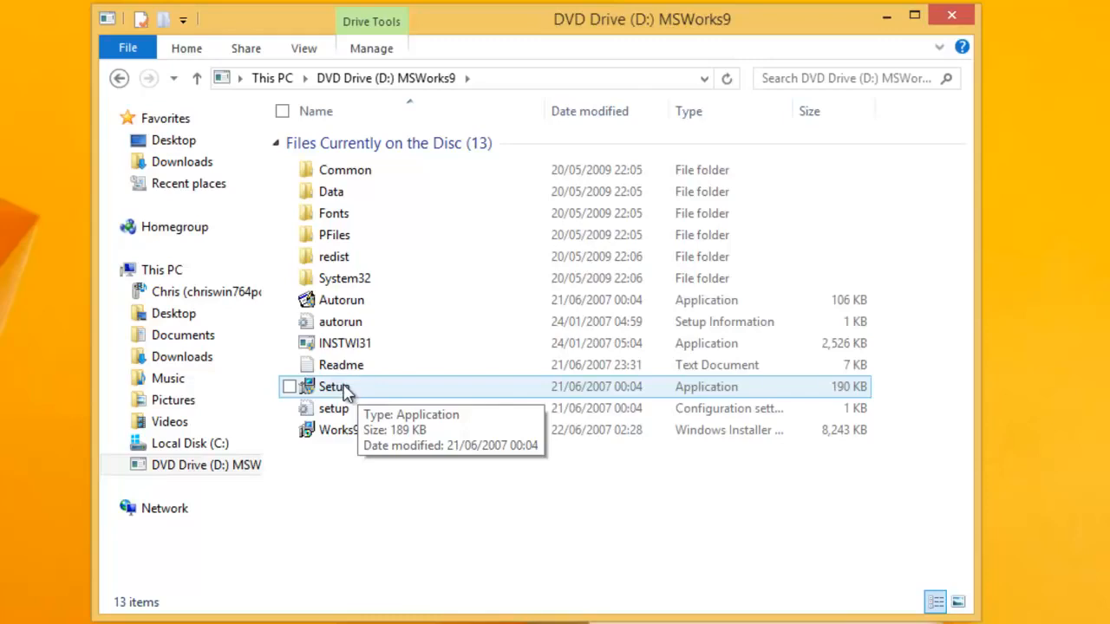
pyautogui.doubleClick(334, 386)
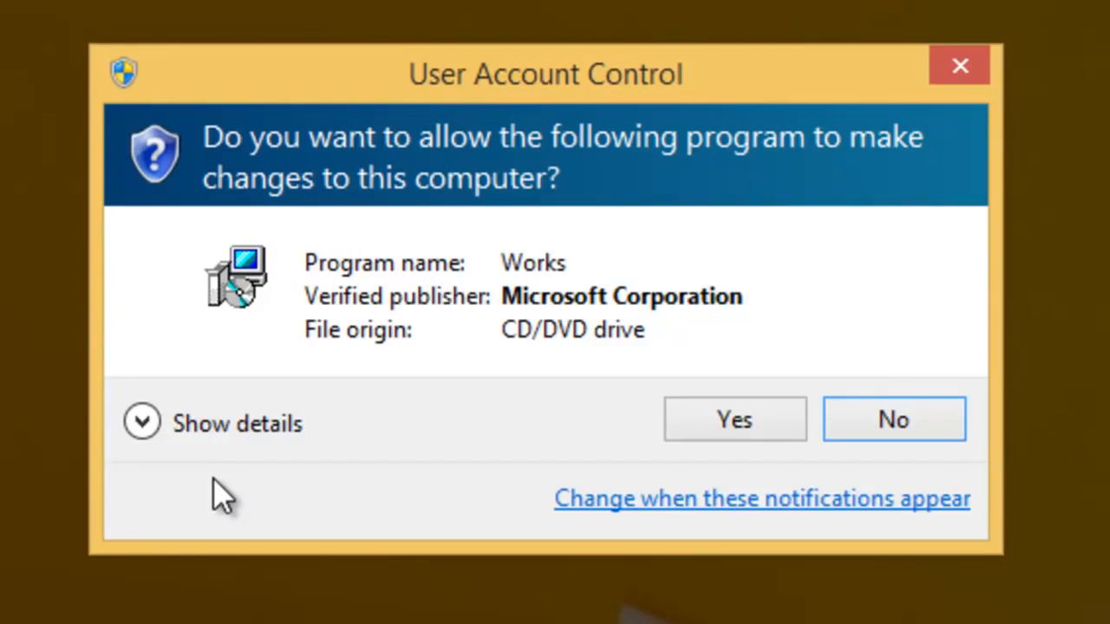
pyautogui.moveTo(407, 281)
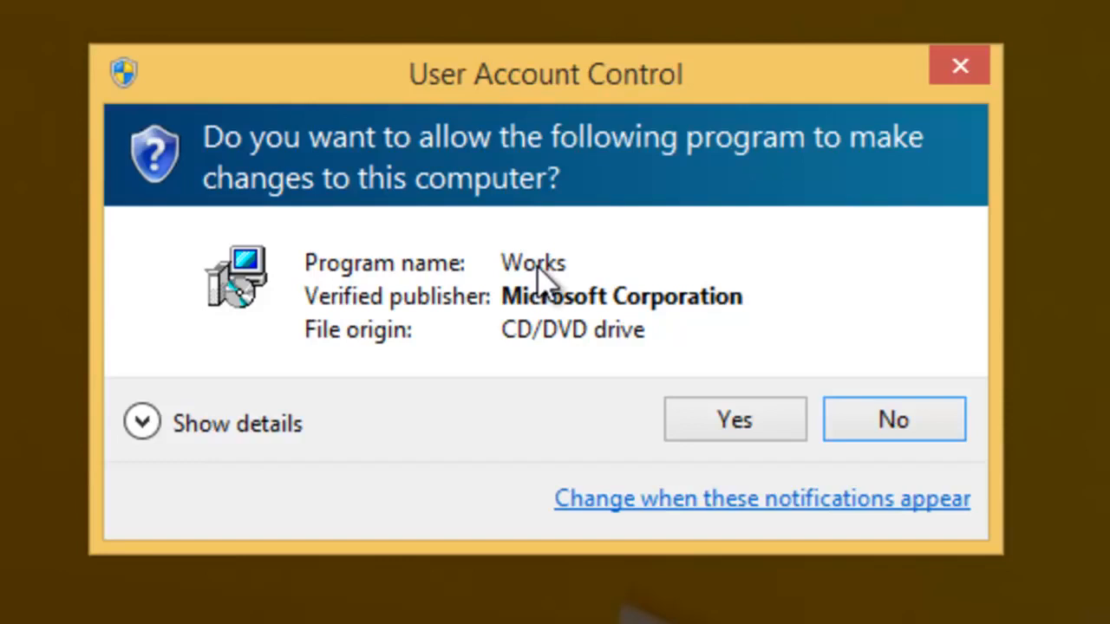
pyautogui.moveTo(654, 282)
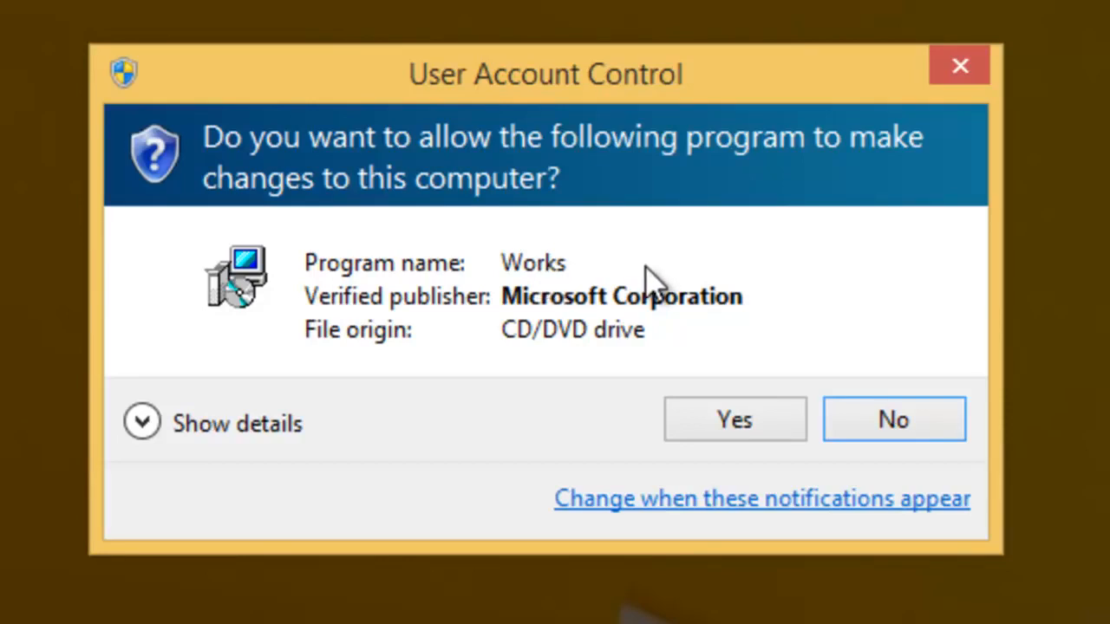
pyautogui.moveTo(802, 359)
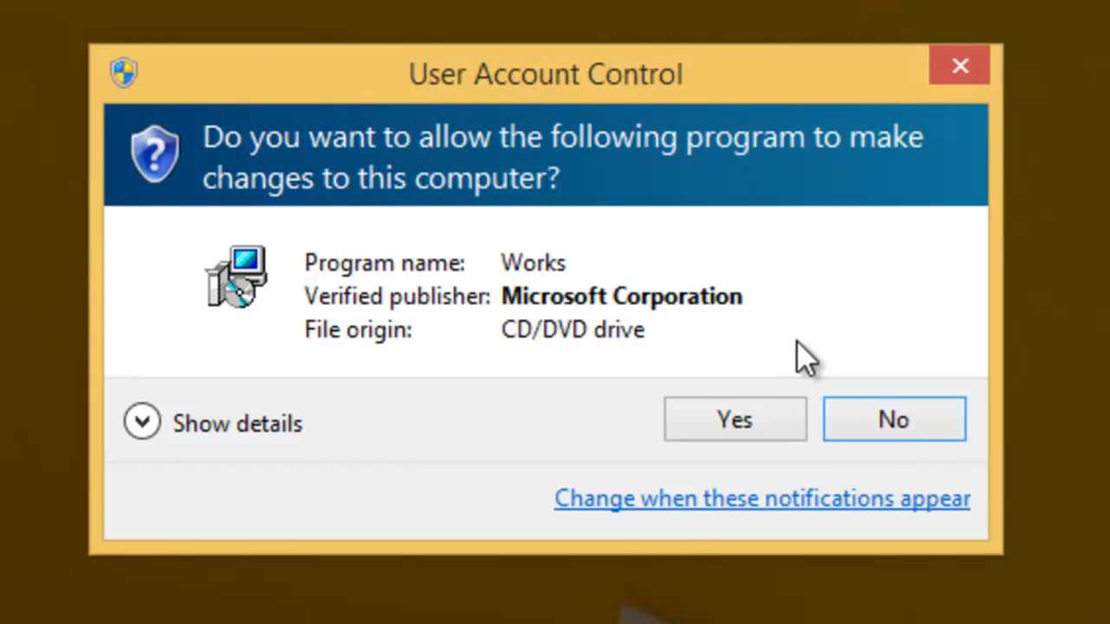
pyautogui.moveTo(425, 332)
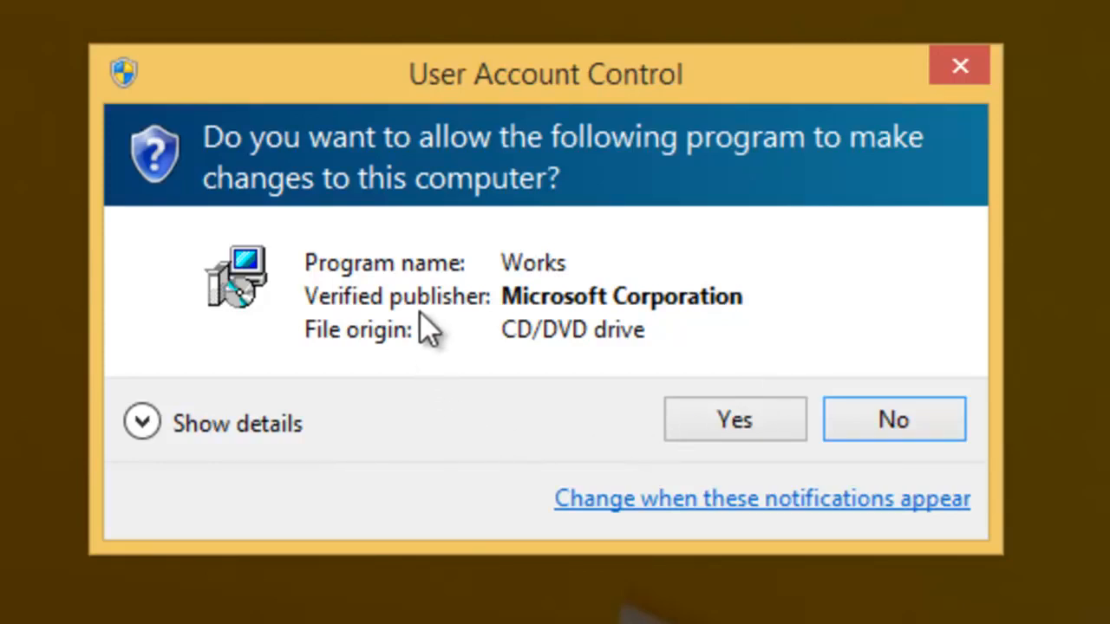
pyautogui.moveTo(551, 299)
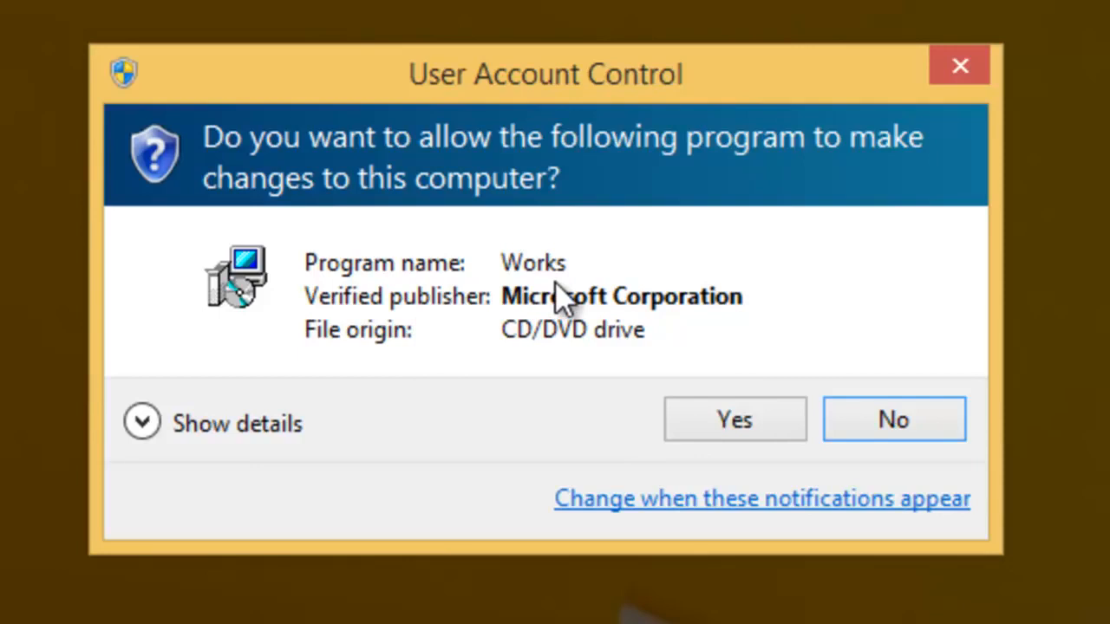
pyautogui.moveTo(403, 473)
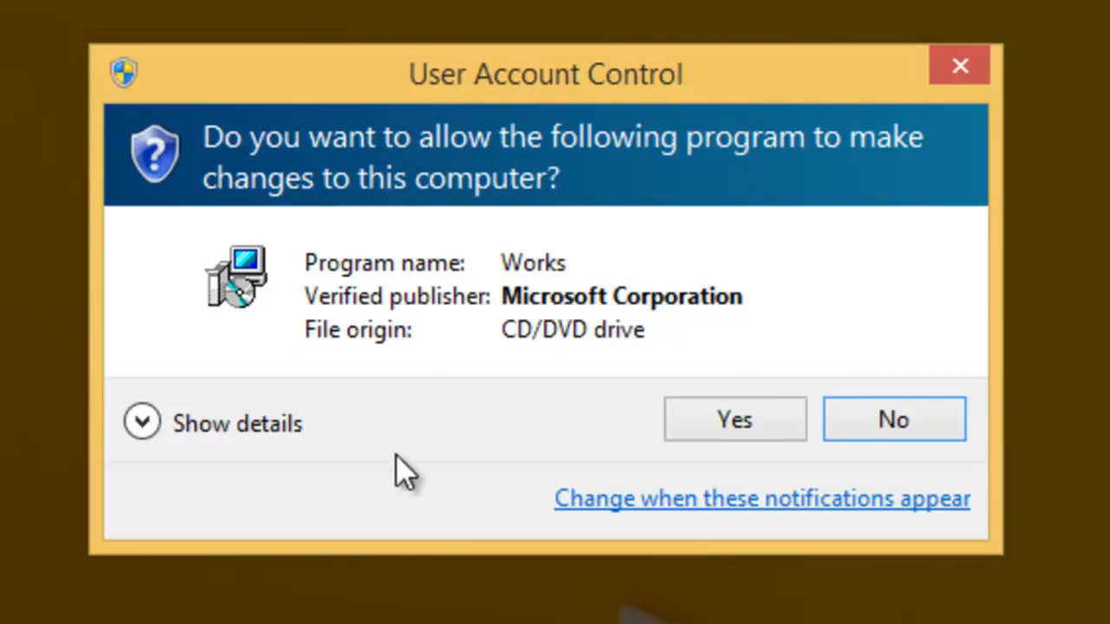
pyautogui.moveTo(520, 312)
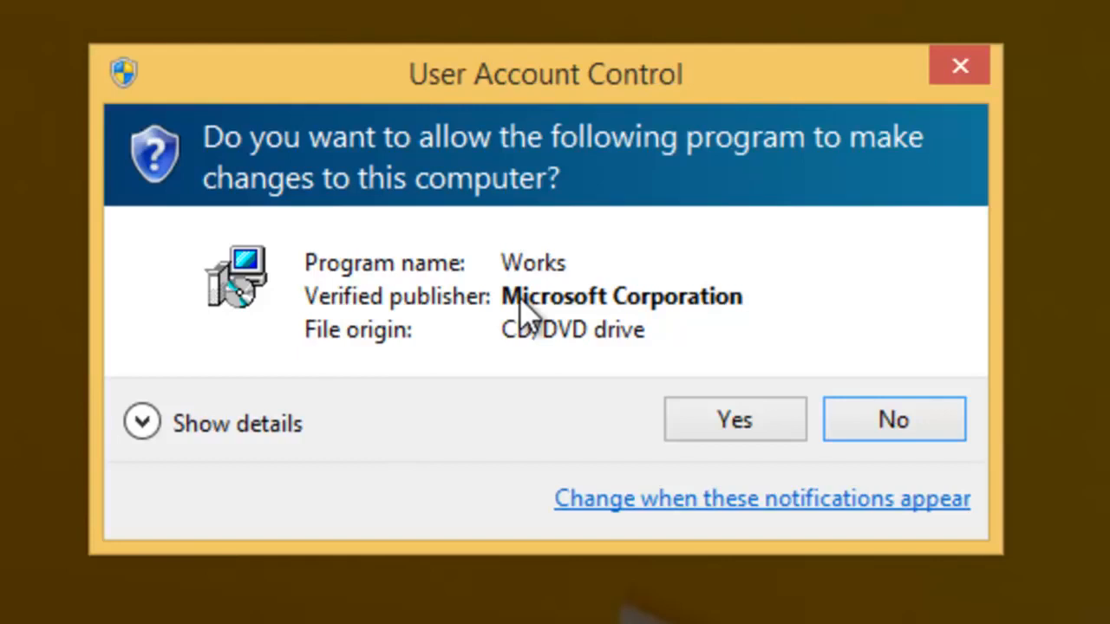
pyautogui.moveTo(746, 334)
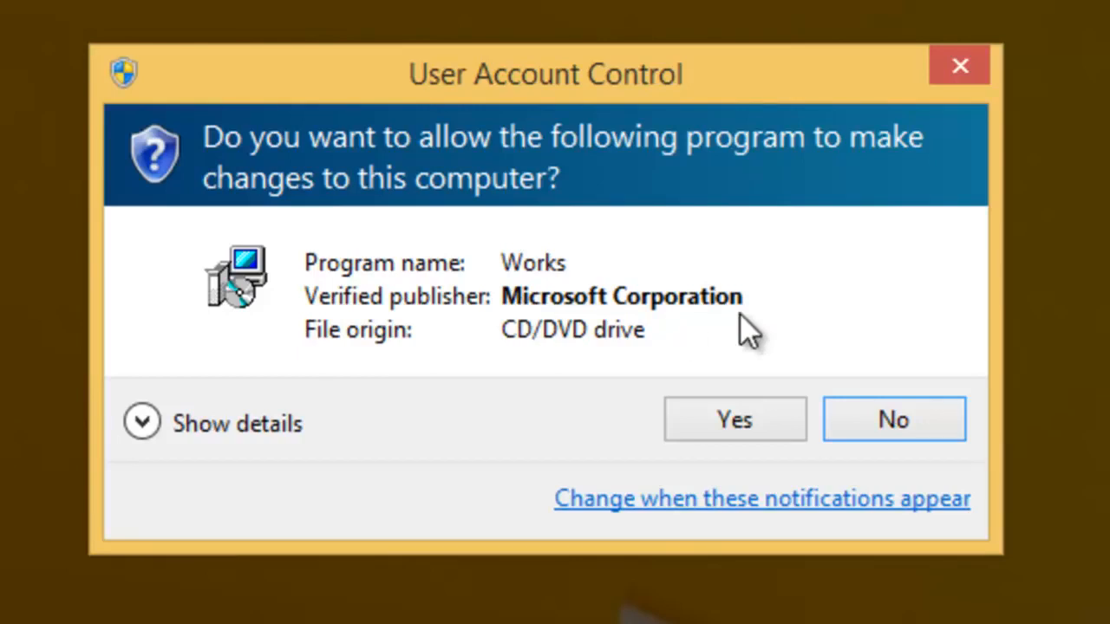
pyautogui.moveTo(347, 377)
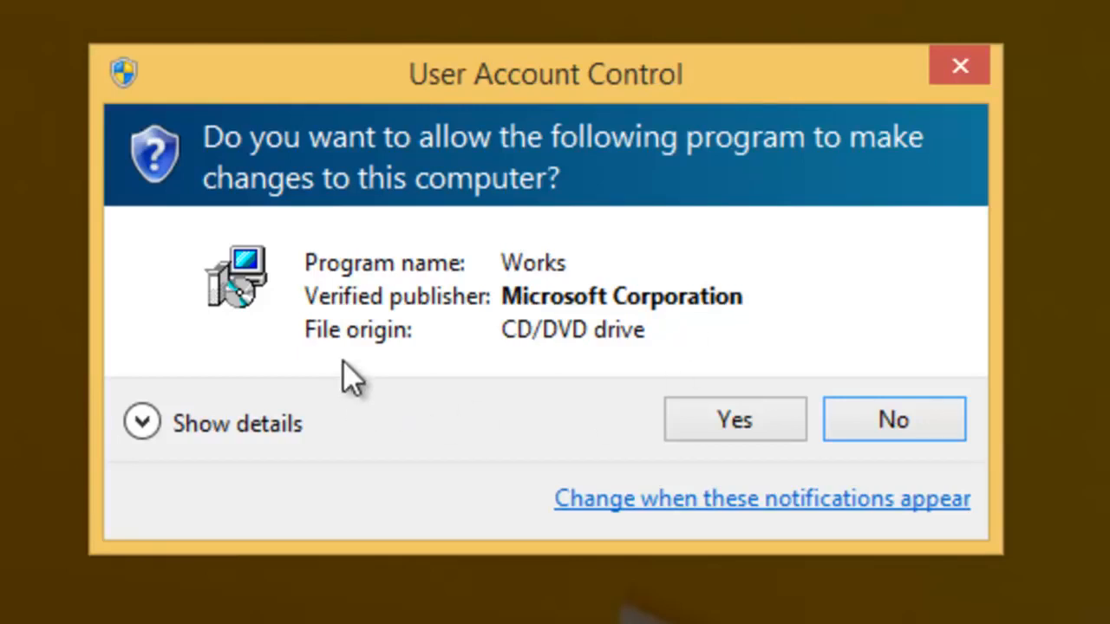
pyautogui.moveTo(533, 364)
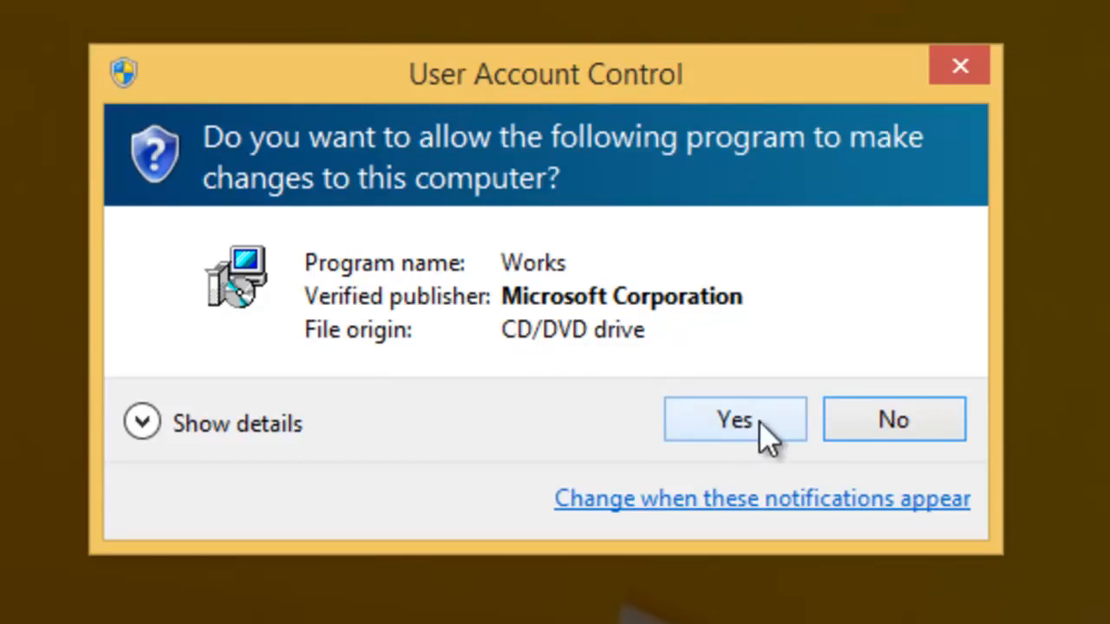
# Approve the UAC prompt so Works from Microsoft Corporation can make changes.
pyautogui.click(735, 419)
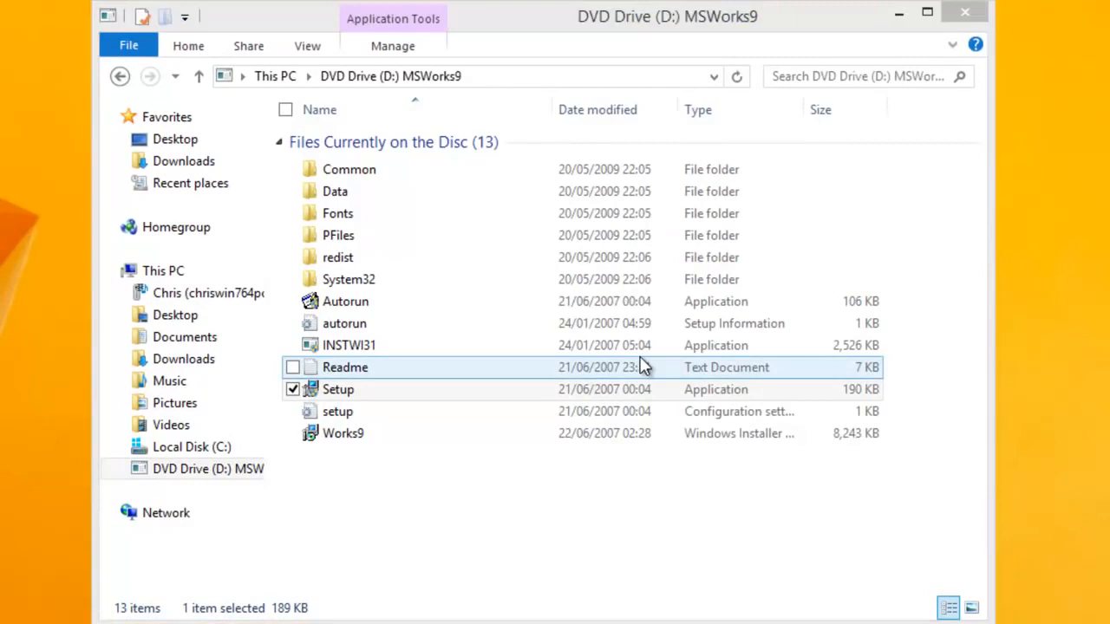
# Launch Setup again so the Microsoft Works Setup welcome window appears.
pyautogui.doubleClick(339, 389)
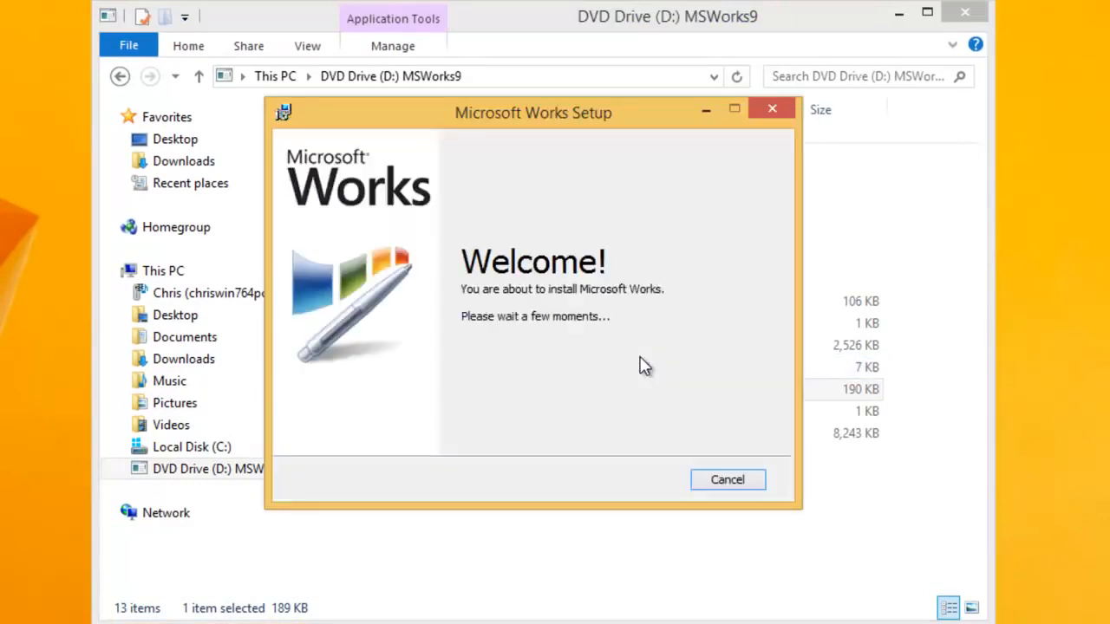